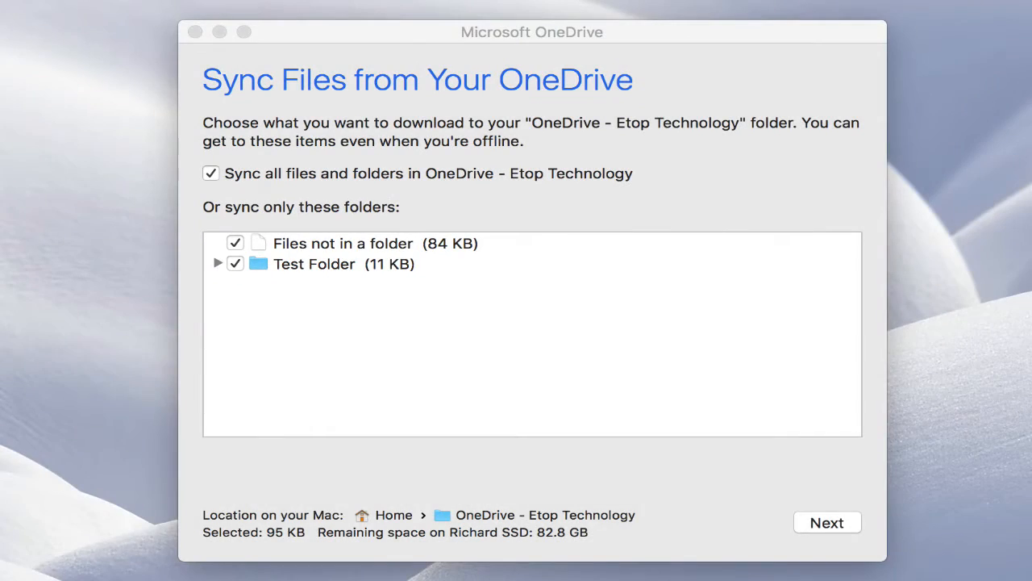
# Step: Finish setup syncing all files and folders, then show the OneDrive - Etop Technology folder
pyautogui.click(826, 522)
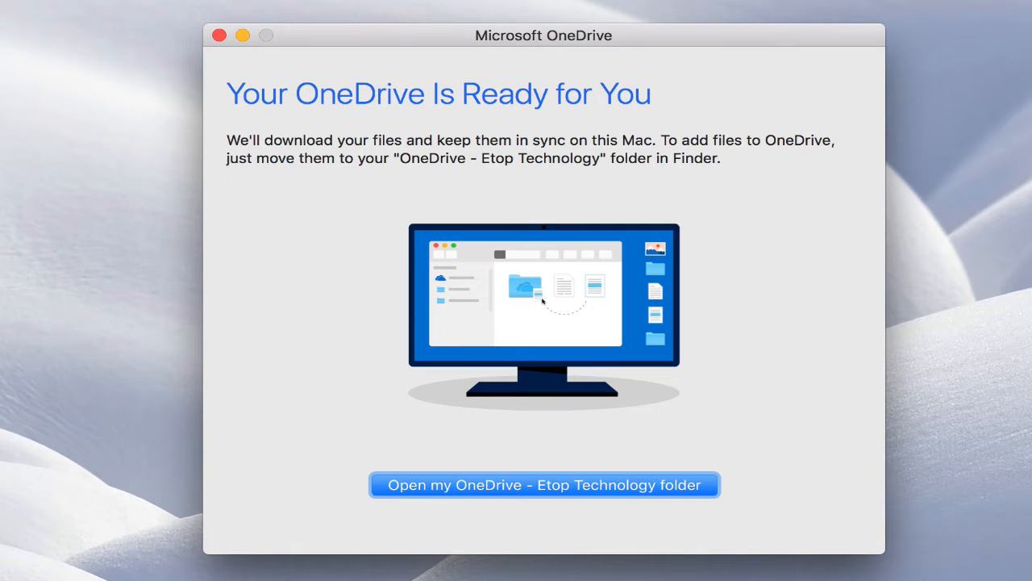
pyautogui.click(544, 484)
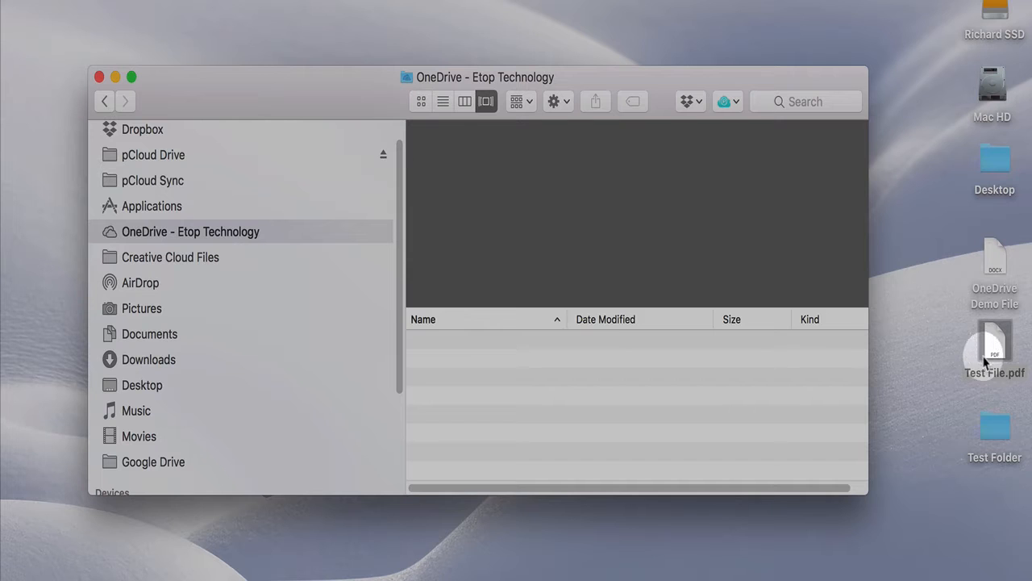
# Step: Move Test Folder and Test File.pdf into the OneDrive folder and launch OneDrive Demo File
pyautogui.moveTo(994, 428); pyautogui.dragTo(675, 384)
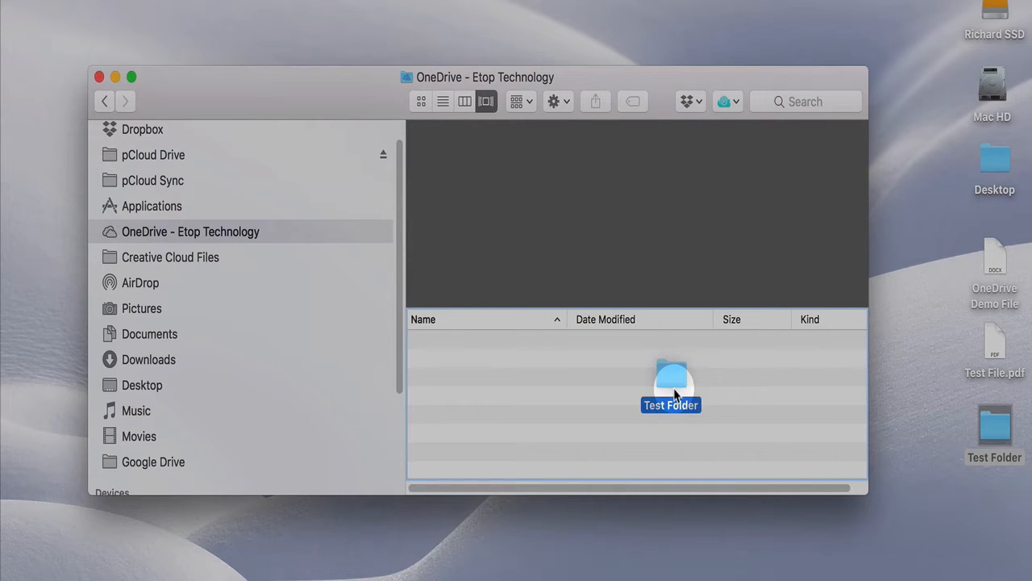
pyautogui.click(671, 379)
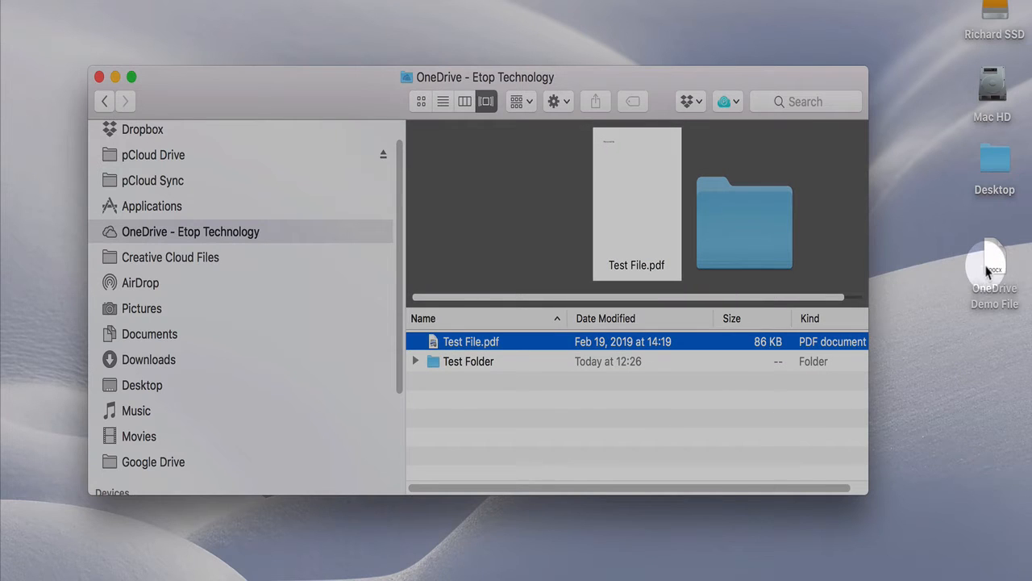
pyautogui.doubleClick(994, 258)
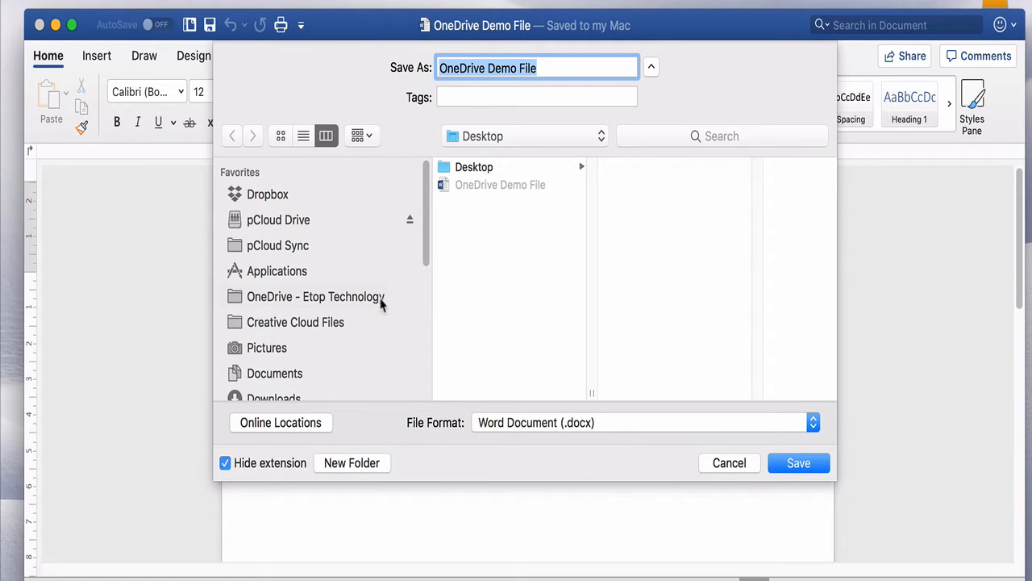
# Step: Save OneDrive Demo File into the OneDrive - Etop Technology folder
pyautogui.click(315, 297)
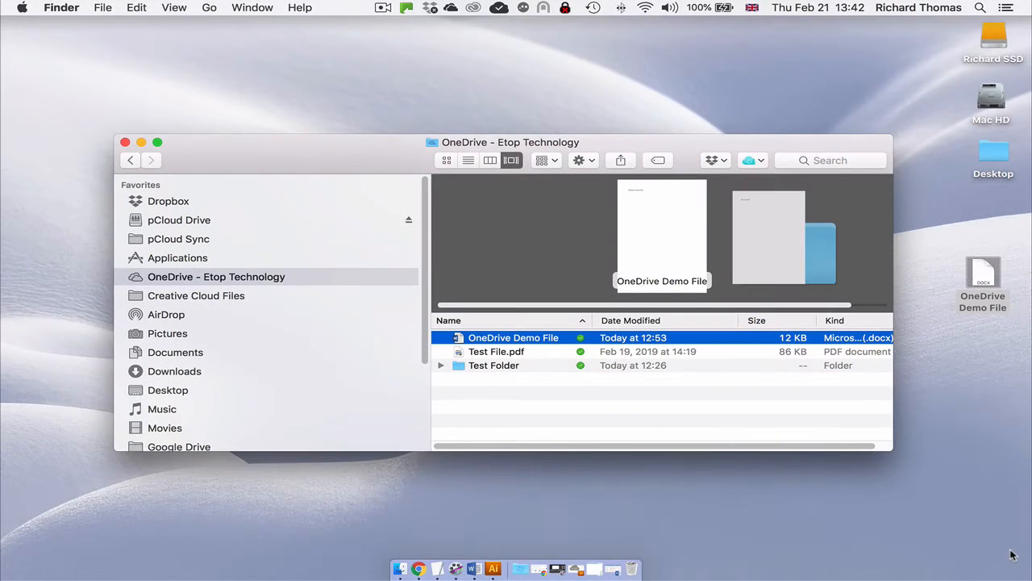
# Step: Preview the folder in Column, List and Icon views, ending on List view
pyautogui.click(217, 277)
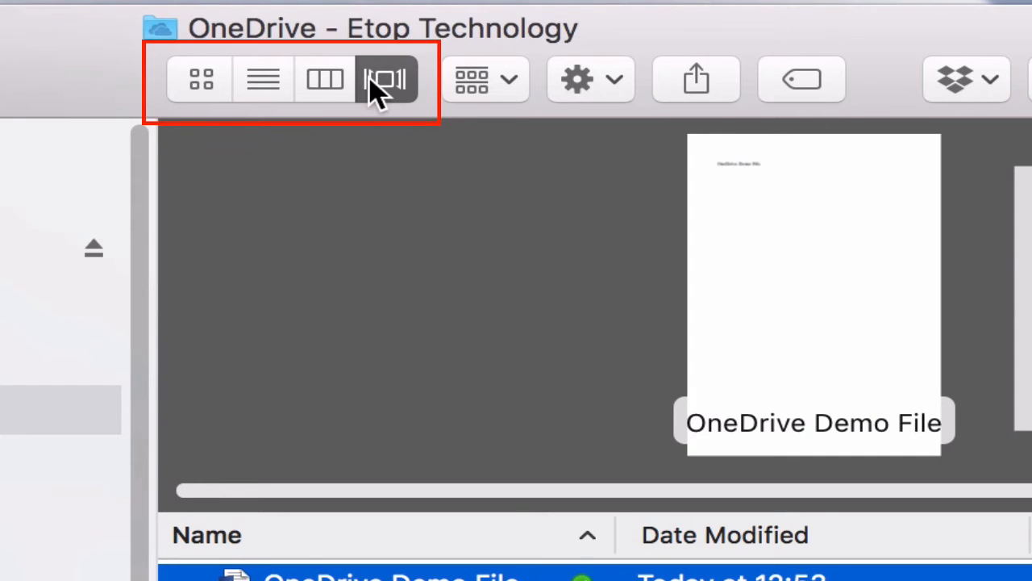
pyautogui.click(326, 79)
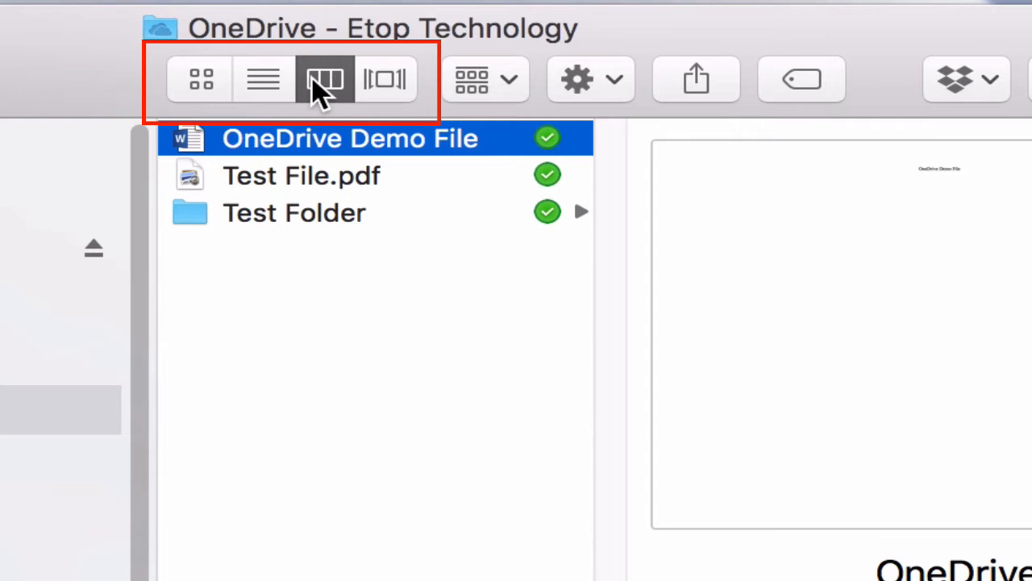
pyautogui.click(264, 79)
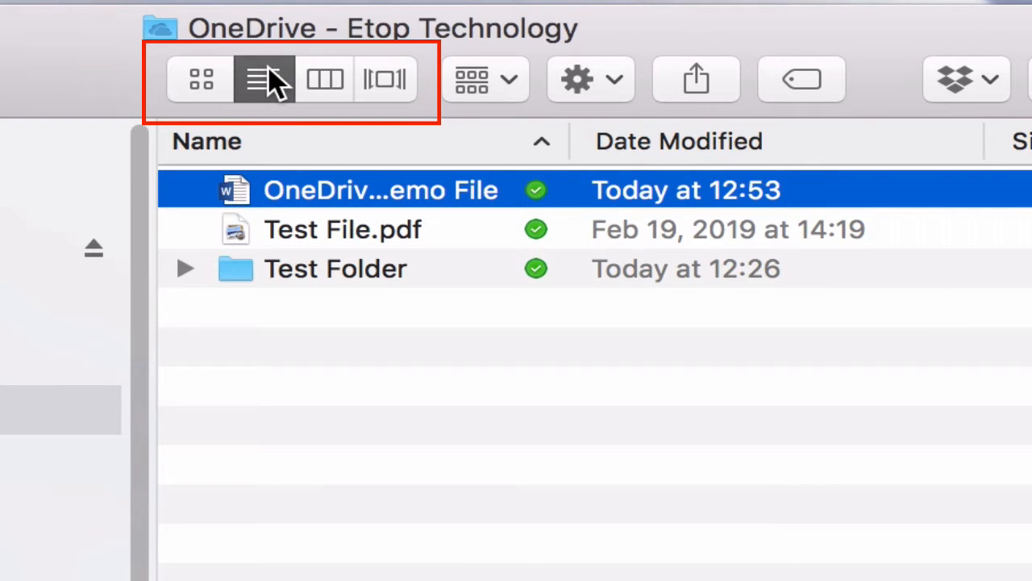
pyautogui.click(200, 79)
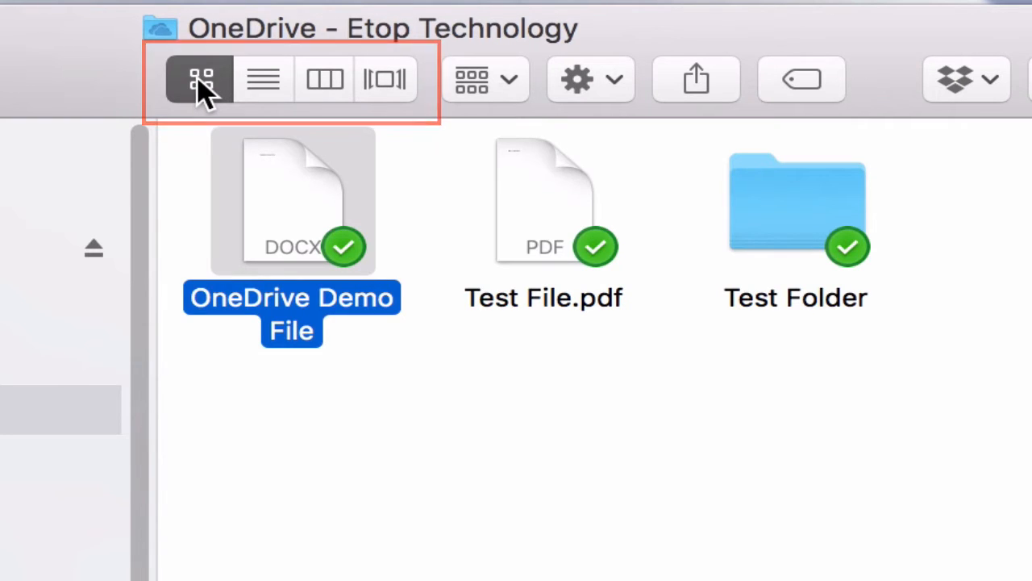
pyautogui.click(265, 79)
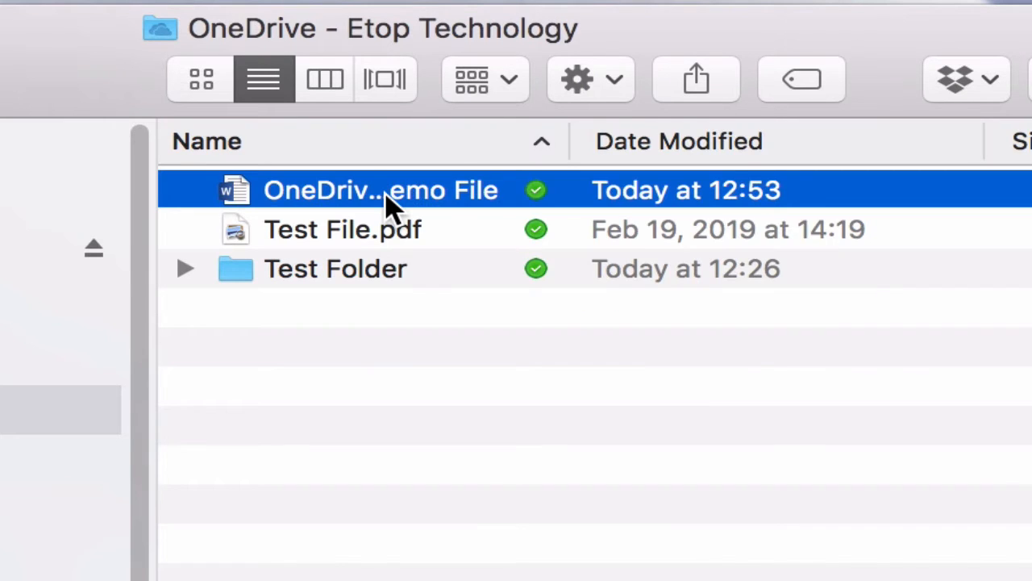
# Step: Start sharing OneDrive Demo File.docx from its Finder context menu
pyautogui.rightClick(380, 190)
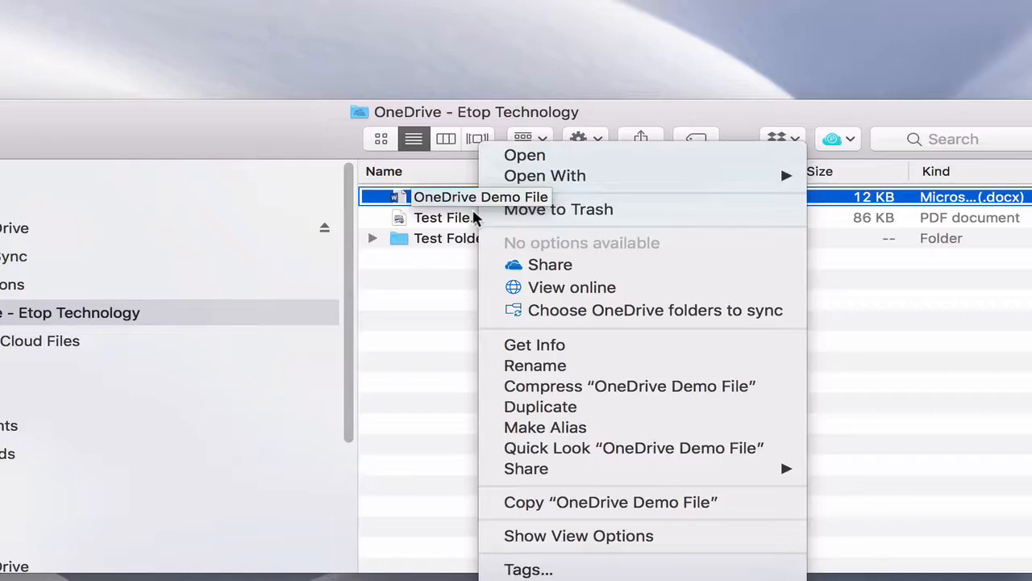
pyautogui.click(550, 265)
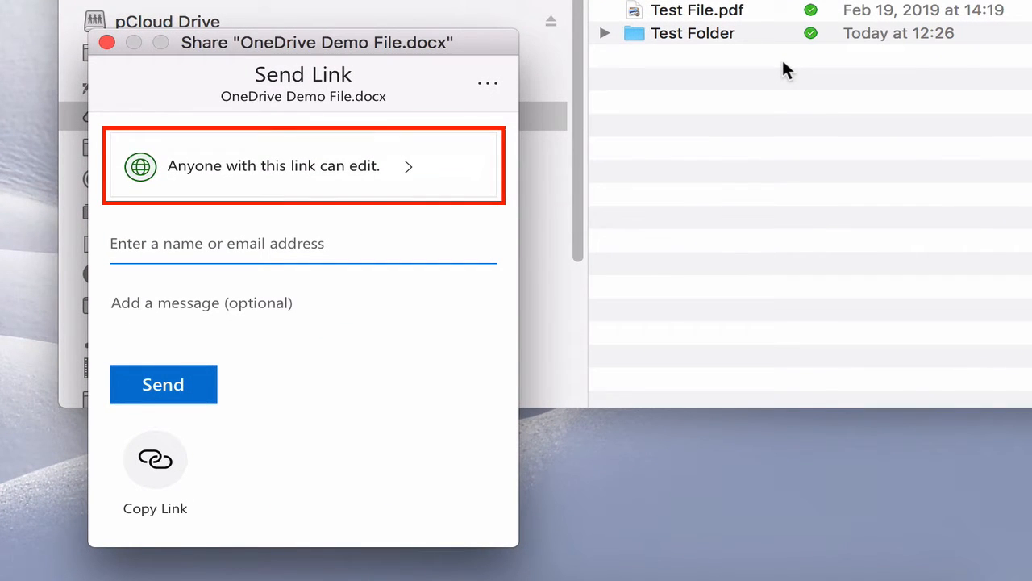
# Step: Restrict the share link to specific people with Allow editing turned off, and apply
pyautogui.click(303, 165)
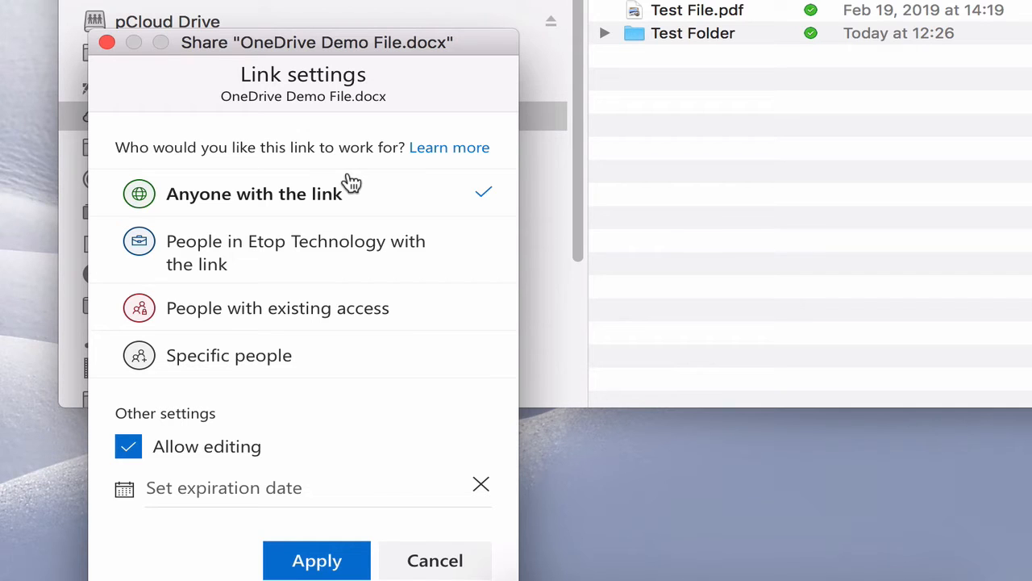
pyautogui.click(281, 306)
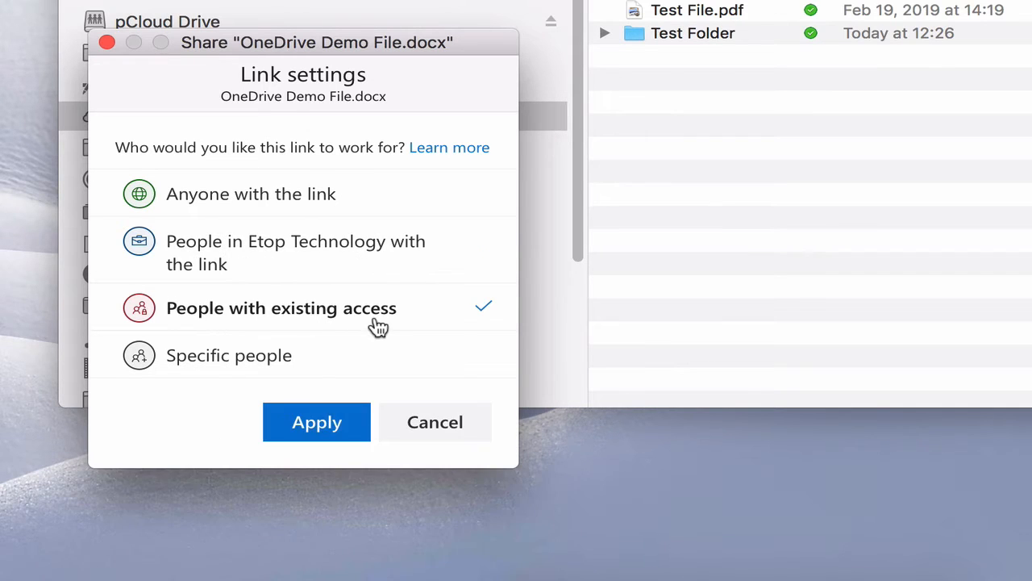
pyautogui.click(231, 355)
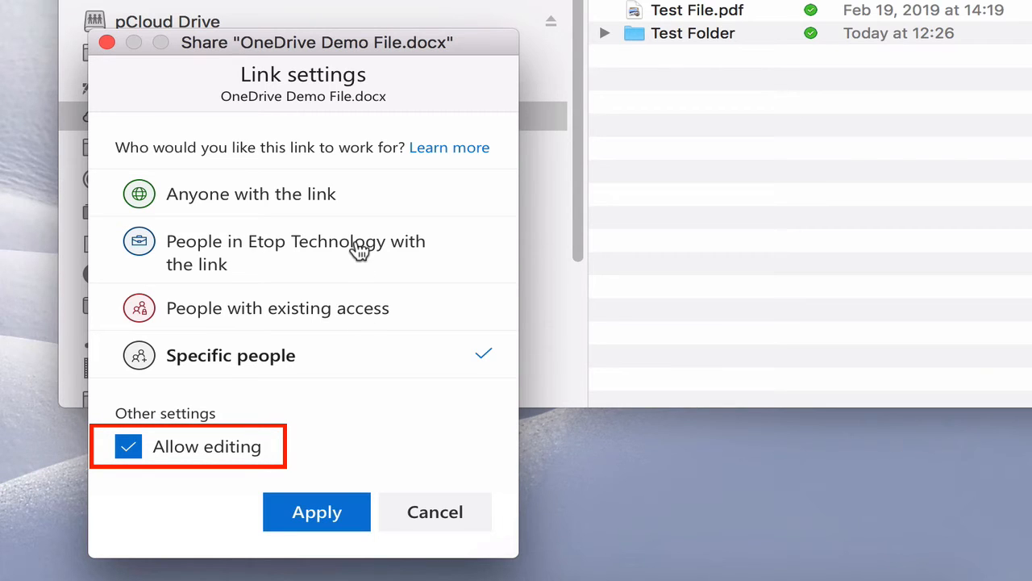
pyautogui.moveTo(368, 362)
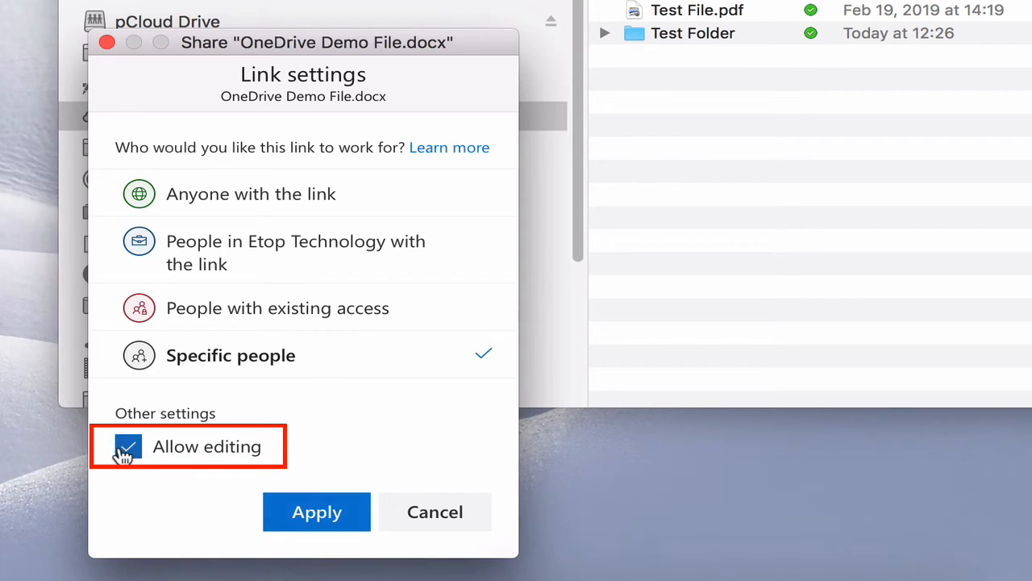
pyautogui.click(127, 445)
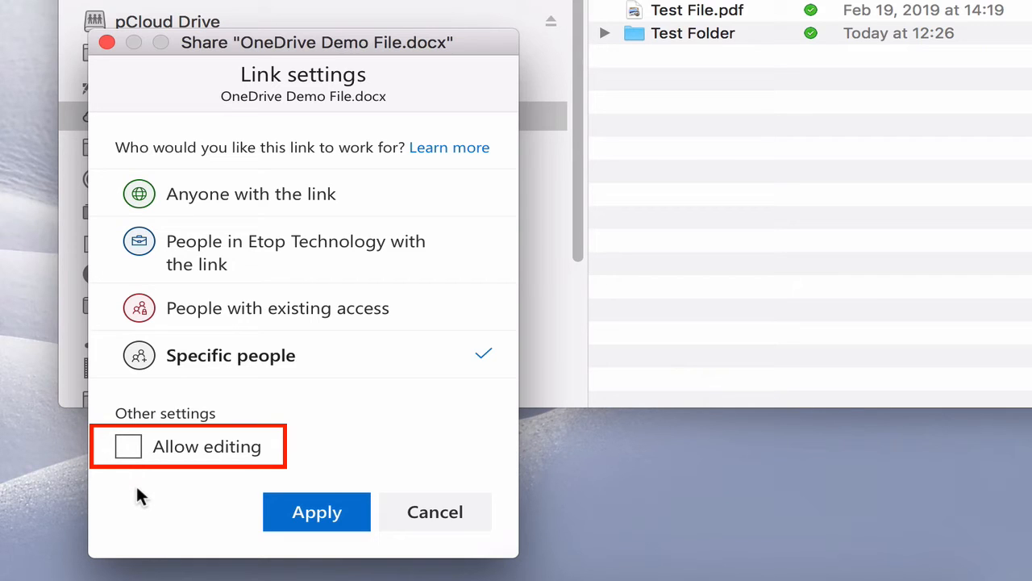
pyautogui.click(127, 446)
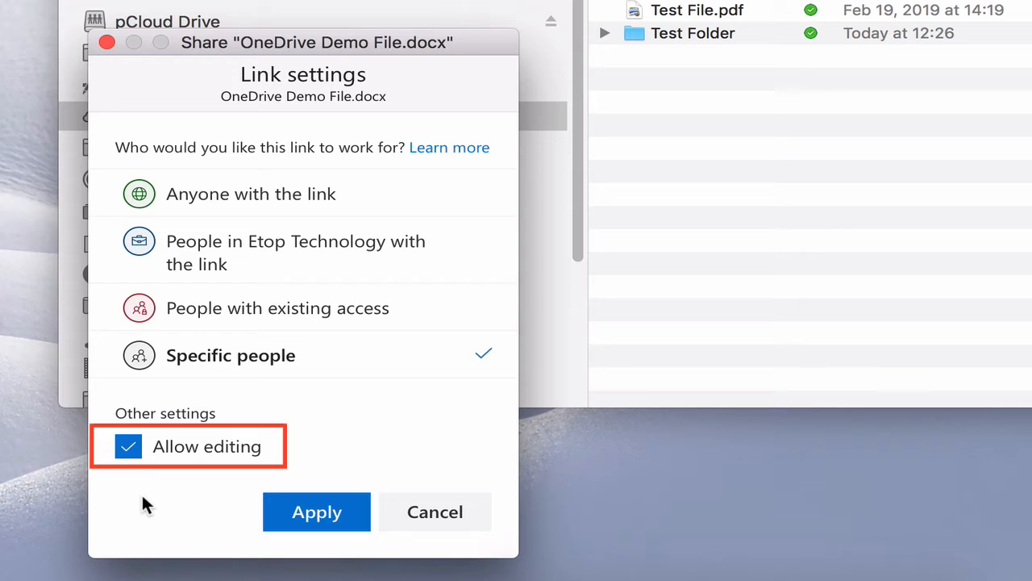
pyautogui.click(127, 445)
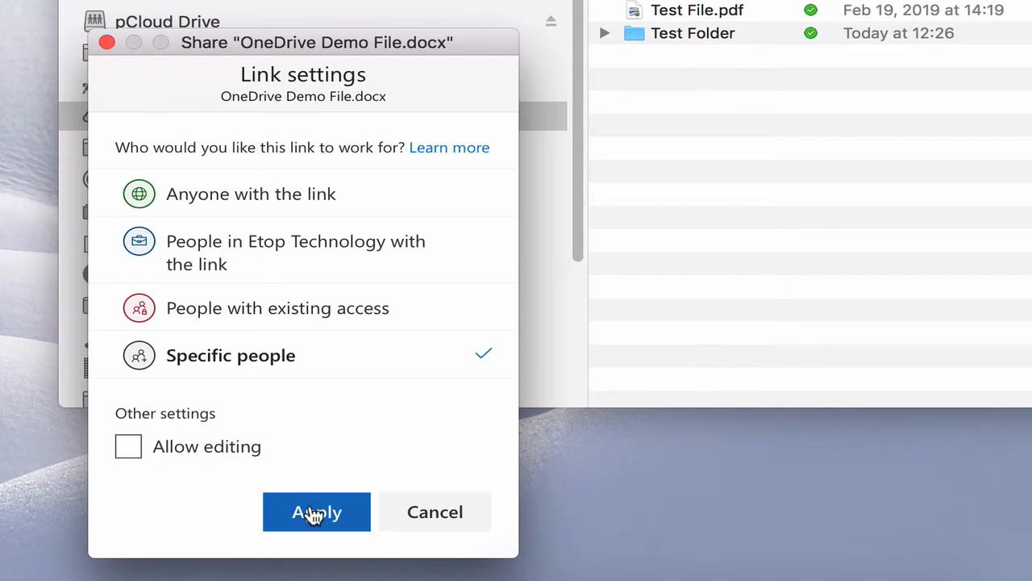
pyautogui.click(316, 512)
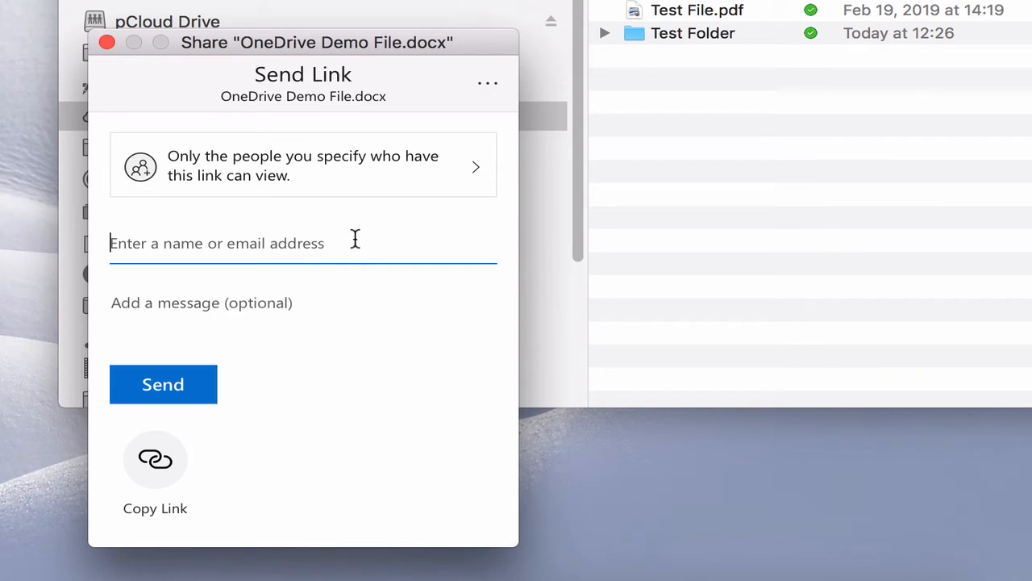
# Step: Add recipient jonathan@ with message 'Hi Jonathan. Here's the file I promised' and copy the link
pyautogui.write('jonathan@')
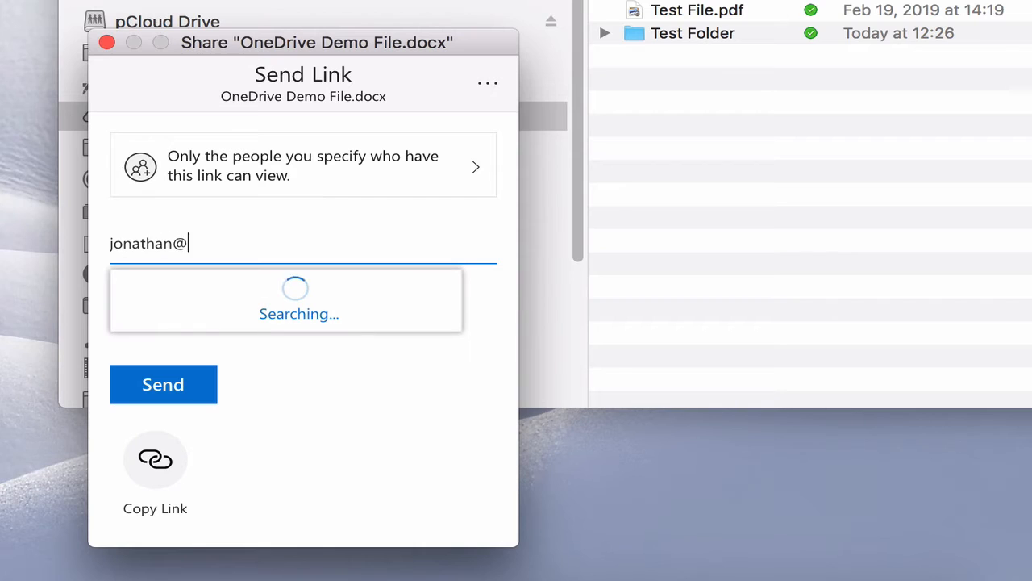
pyautogui.click(298, 299)
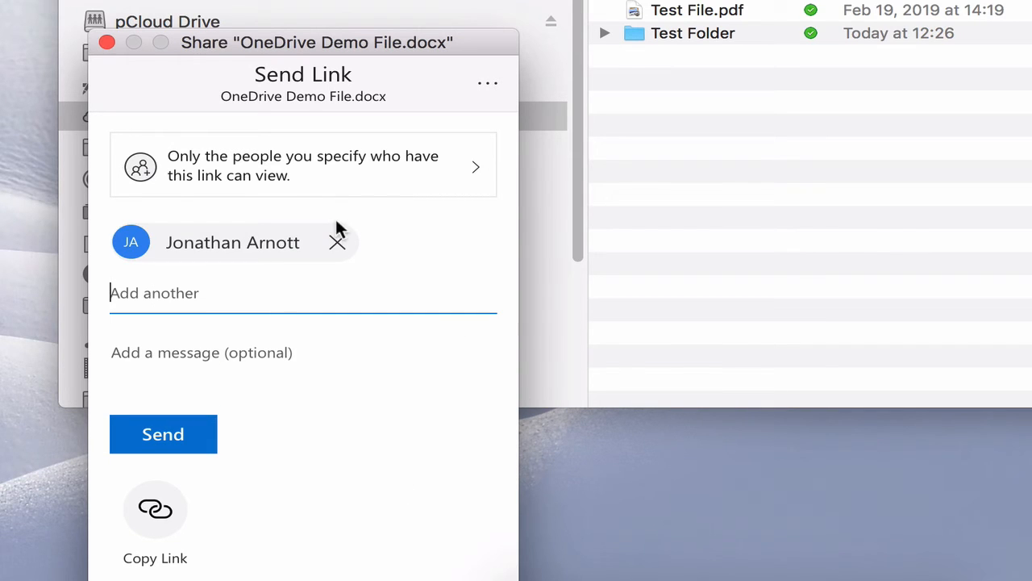
pyautogui.write("Hi Jonathan. Here'")
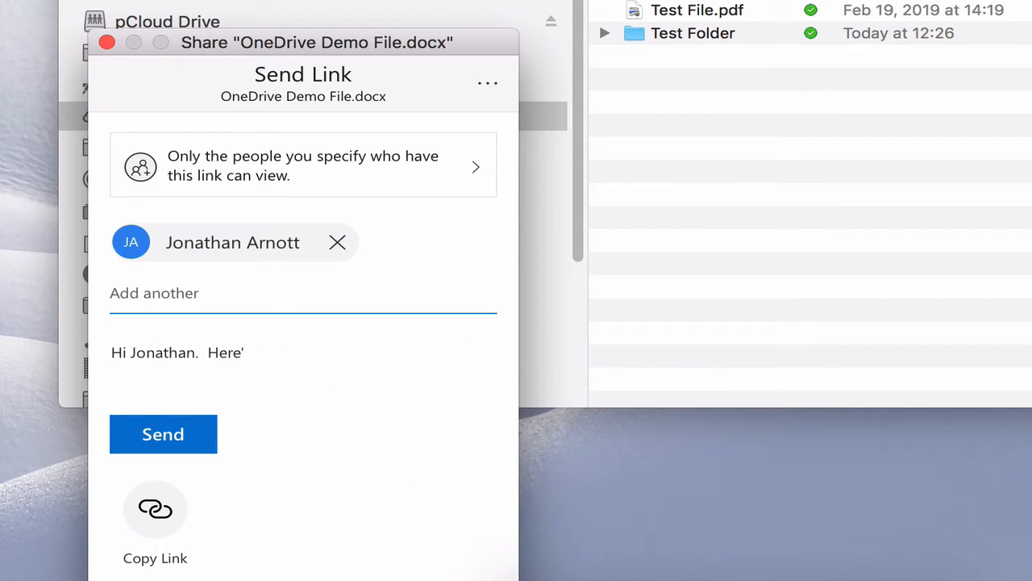
pyautogui.write('s the file I promised')
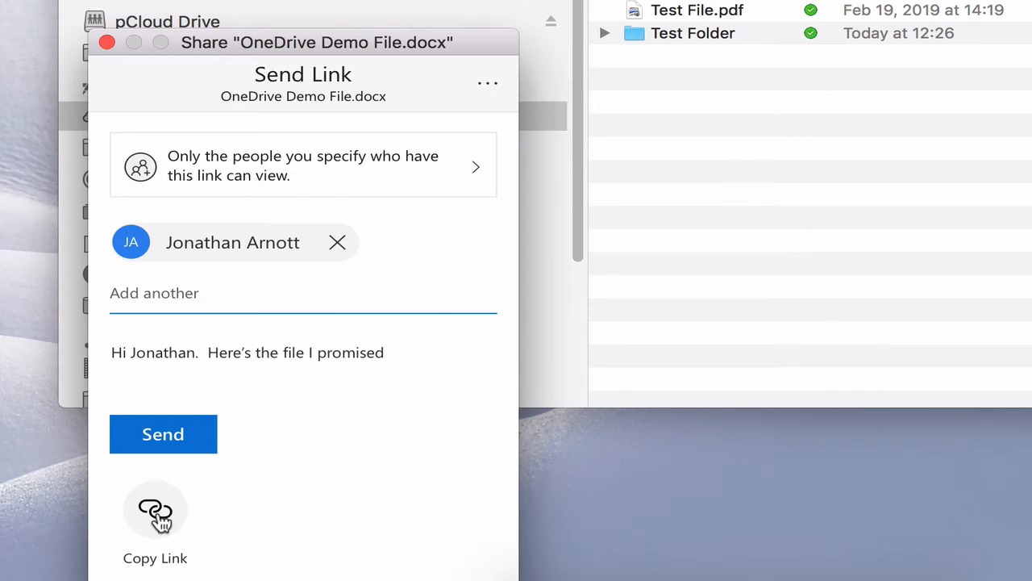
pyautogui.click(155, 508)
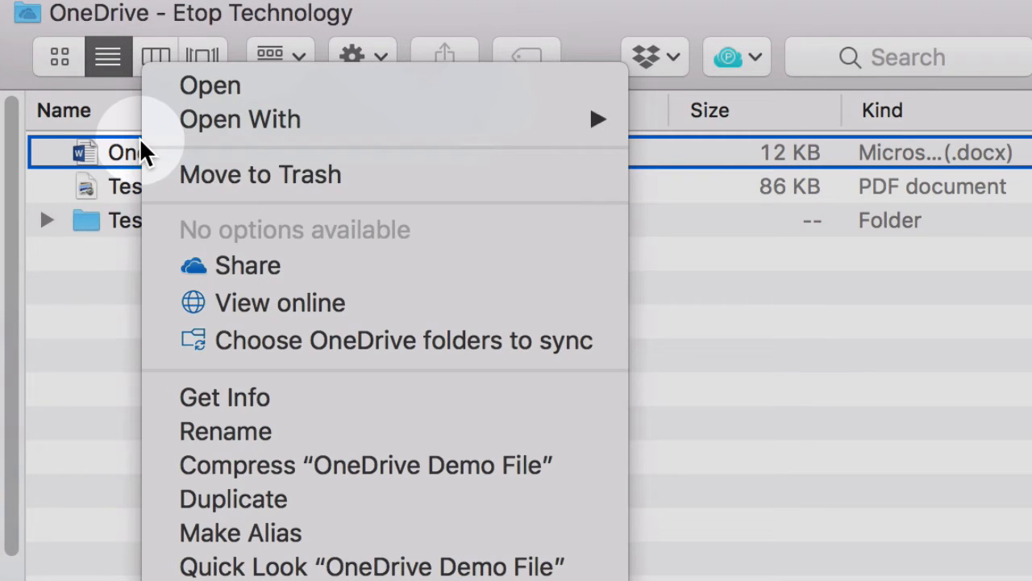
# Step: View OneDrive Demo File online in the OneDrive web page
pyautogui.click(261, 175)
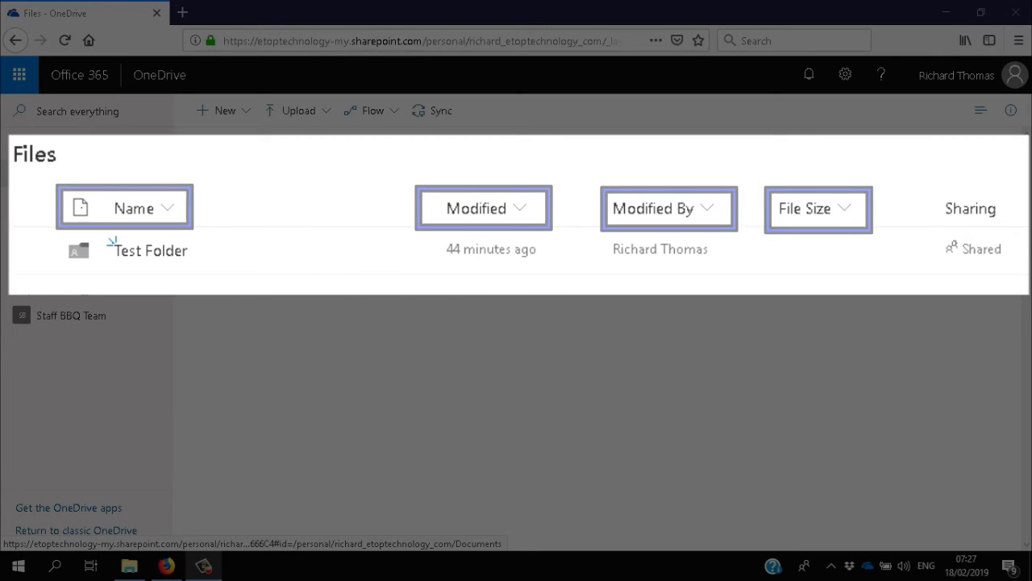
pyautogui.click(971, 208)
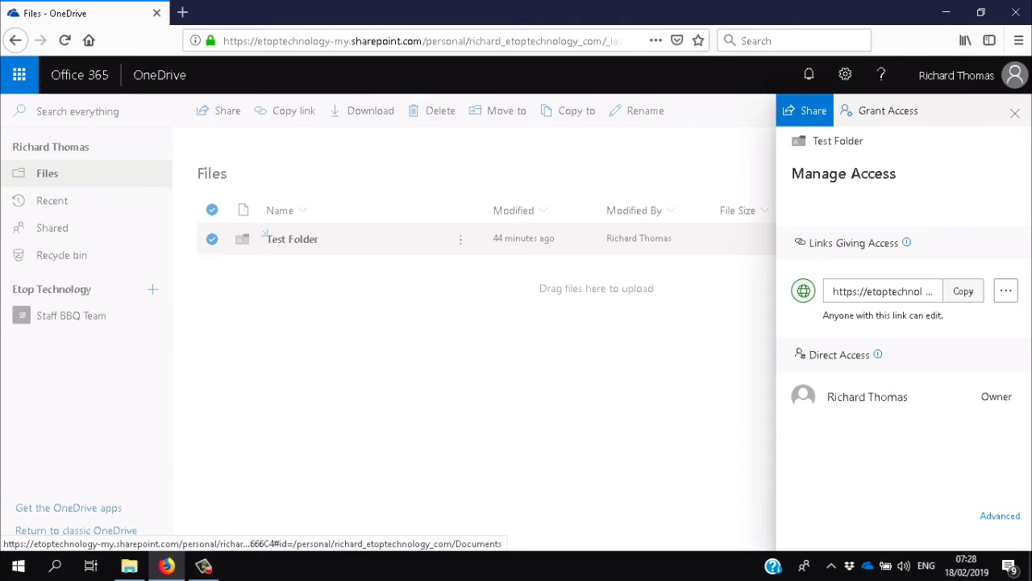
# Step: Enter Test Folder on the OneDrive web Files page, showing Test File.docx
pyautogui.click(1014, 112)
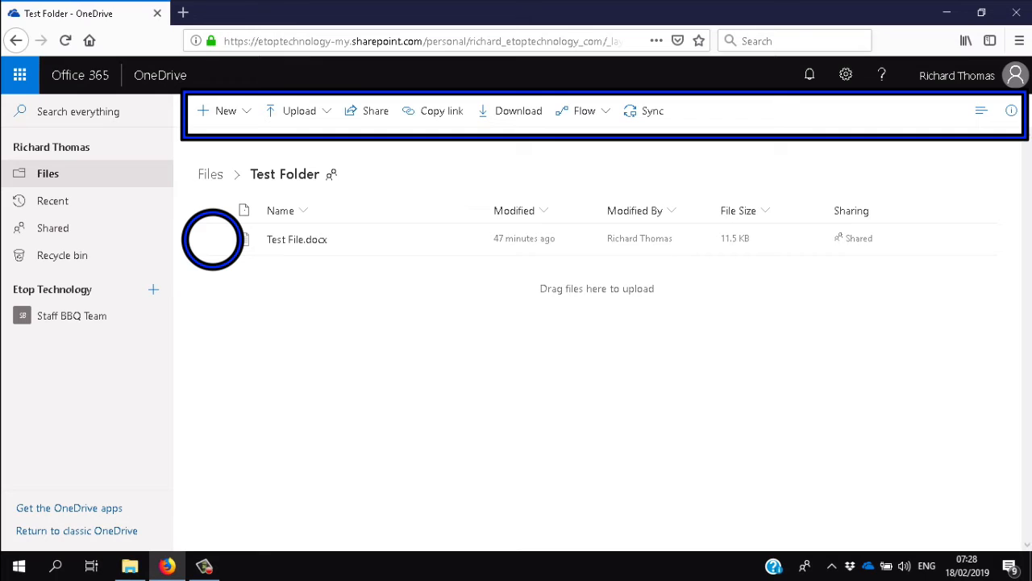
# Step: Share Test File.docx and bring up its link settings for 'Anyone with this link'
pyautogui.click(213, 239)
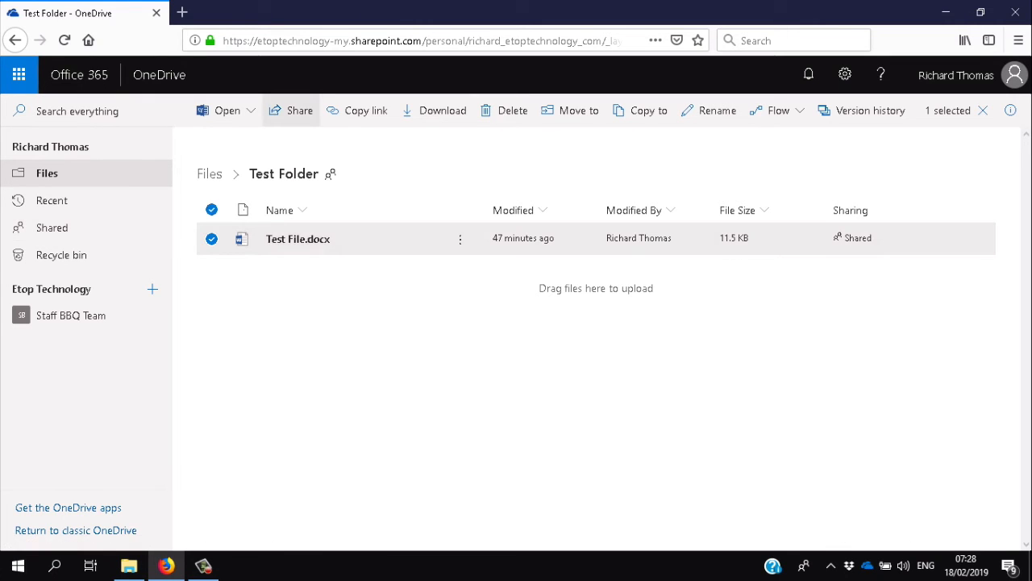
pyautogui.click(300, 110)
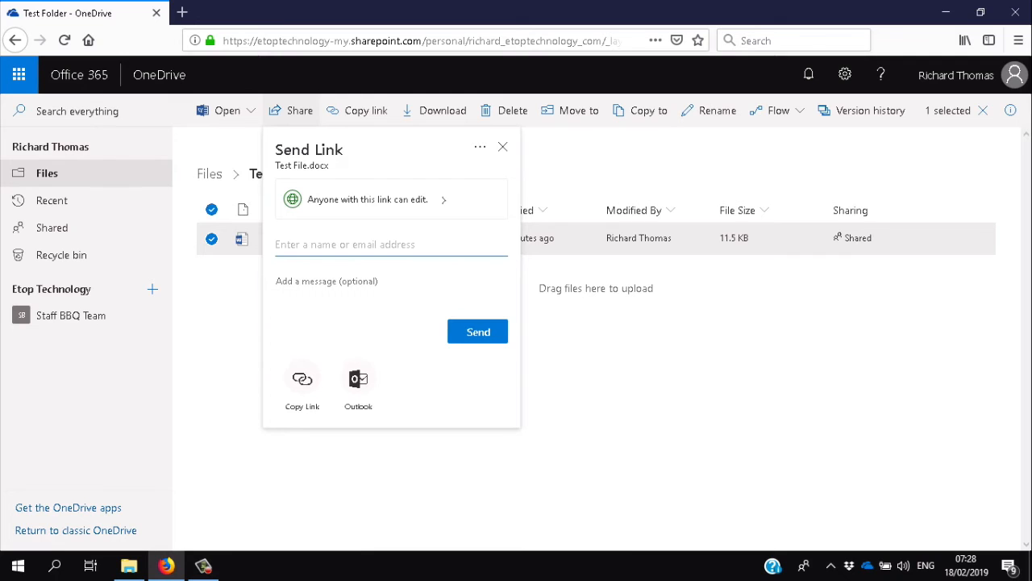
pyautogui.click(390, 200)
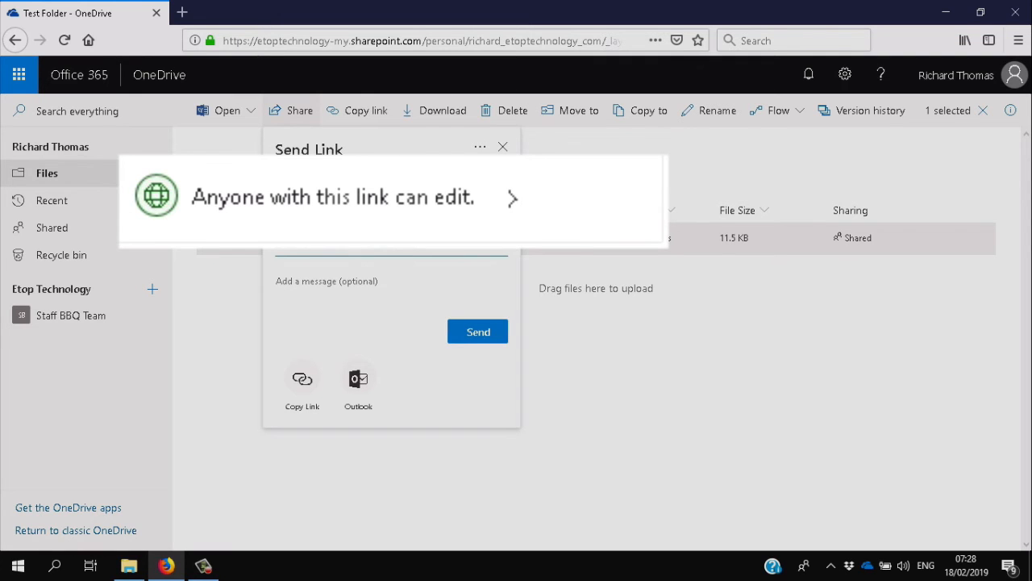
pyautogui.click(513, 197)
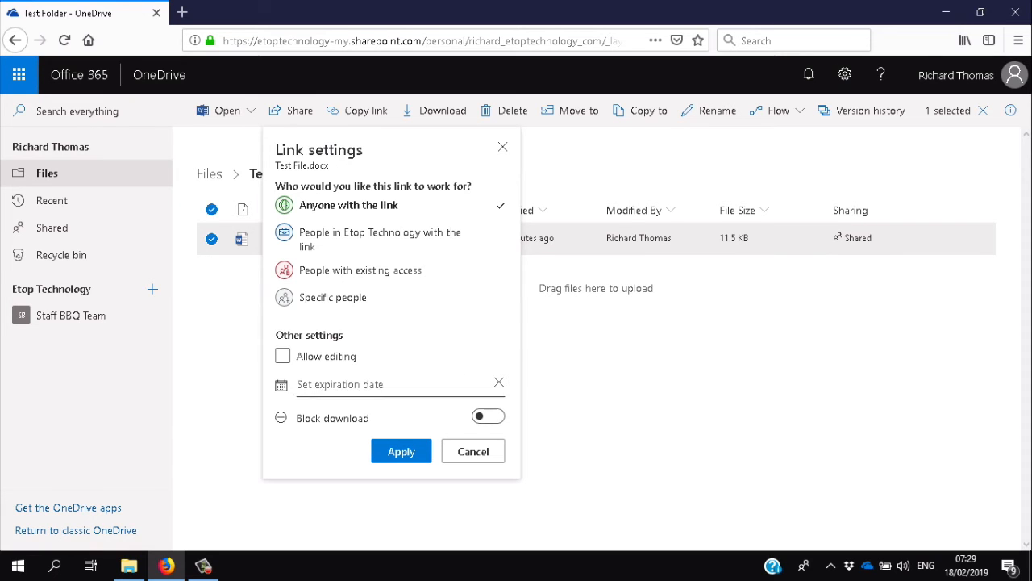
# Step: View the link's expiration date calendar, then close the Link settings dialog
pyautogui.click(341, 384)
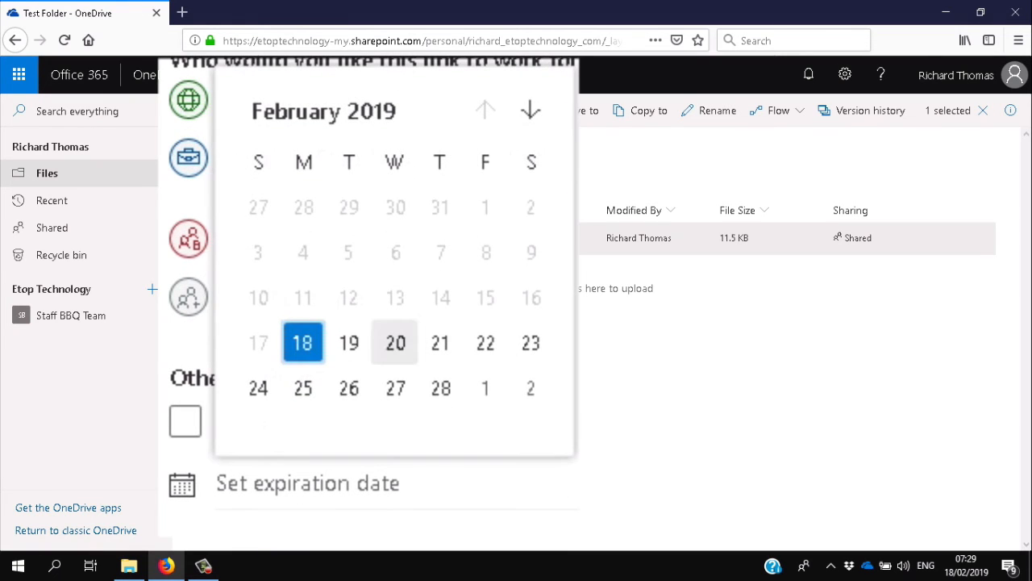
pyautogui.click(440, 342)
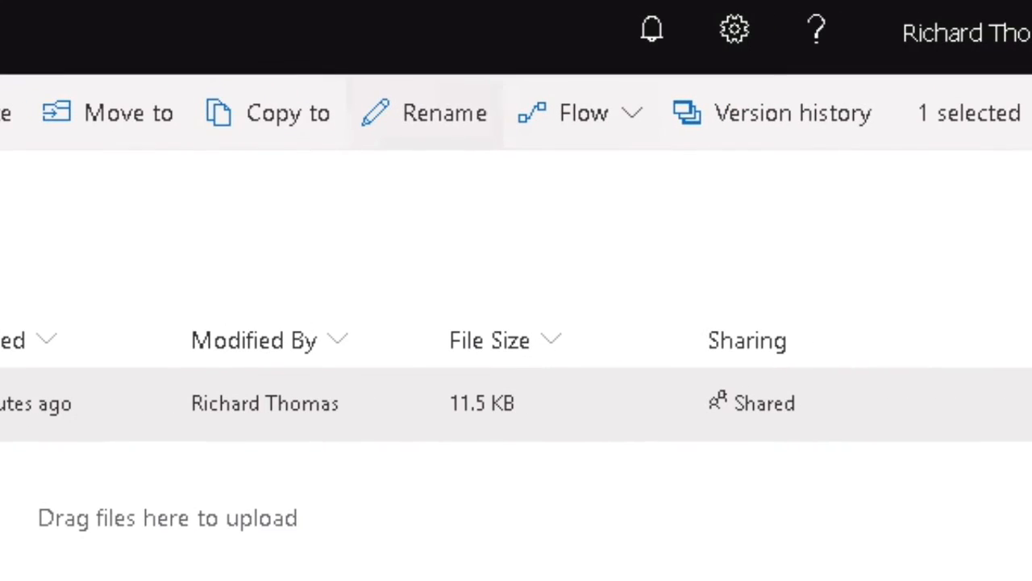
# Step: Check the Flow automation menu, then review Test File.docx's version history (1.0 and 2.0) and close it
pyautogui.click(578, 113)
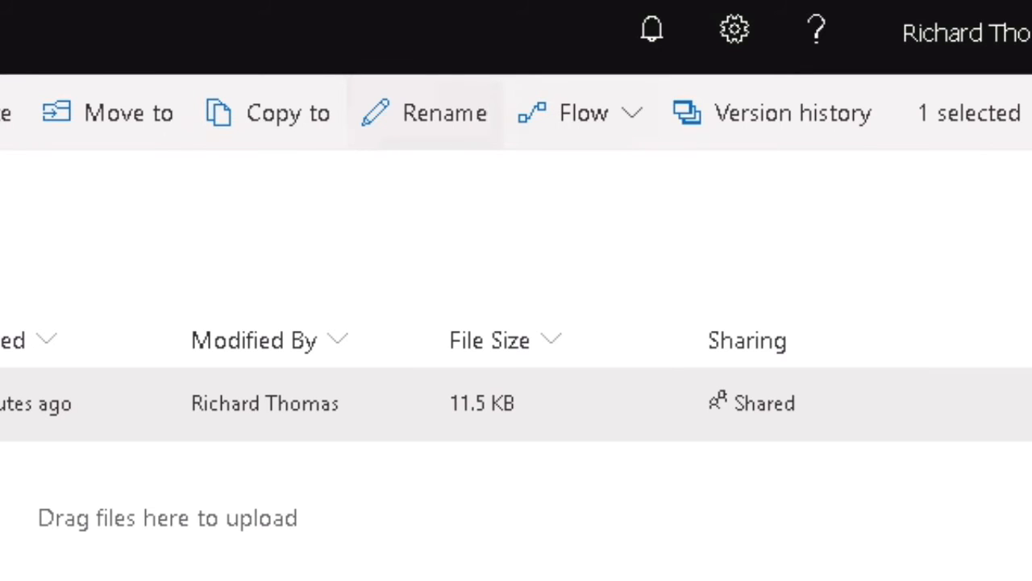
pyautogui.click(582, 113)
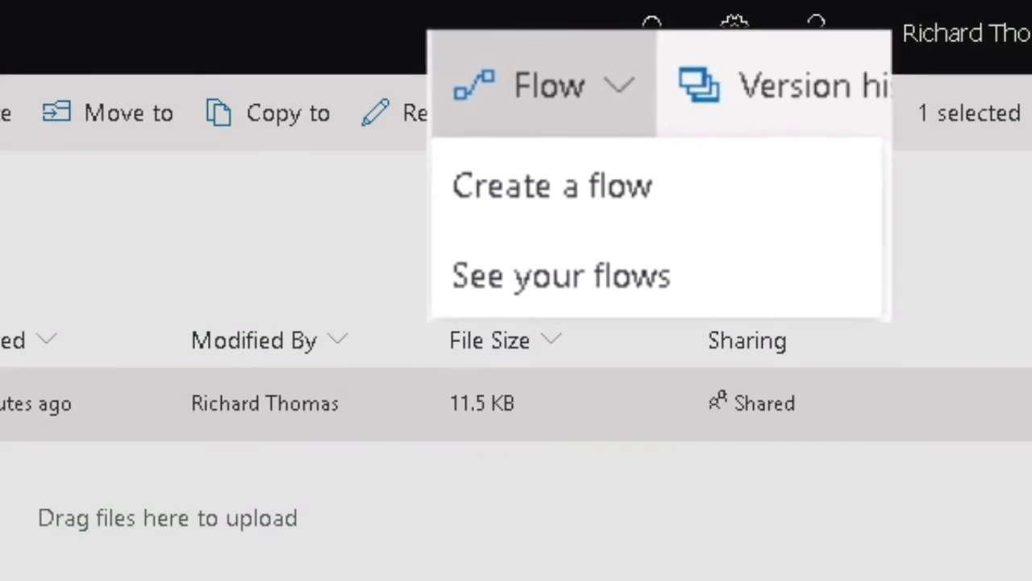
pyautogui.click(810, 84)
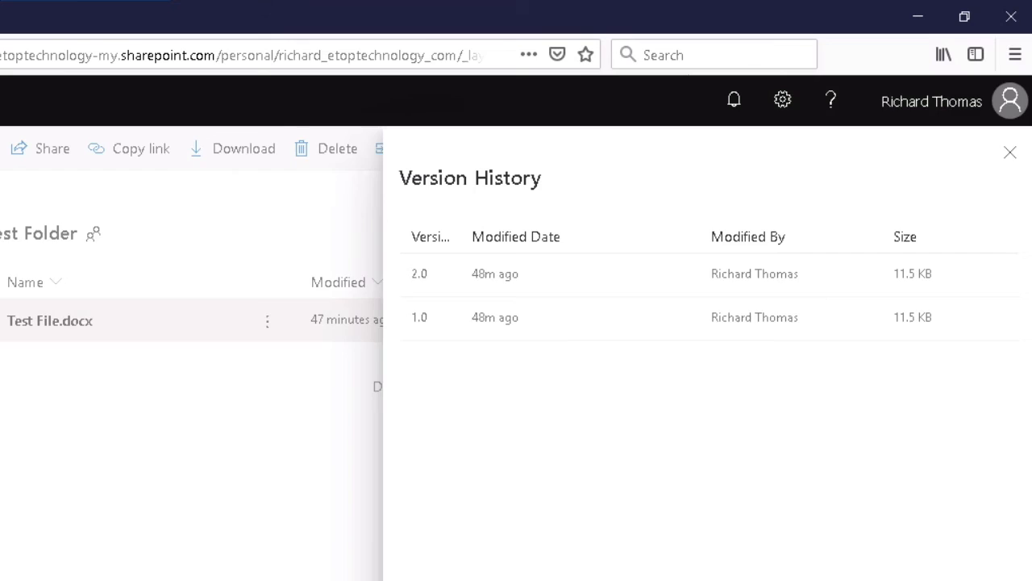
pyautogui.click(1009, 152)
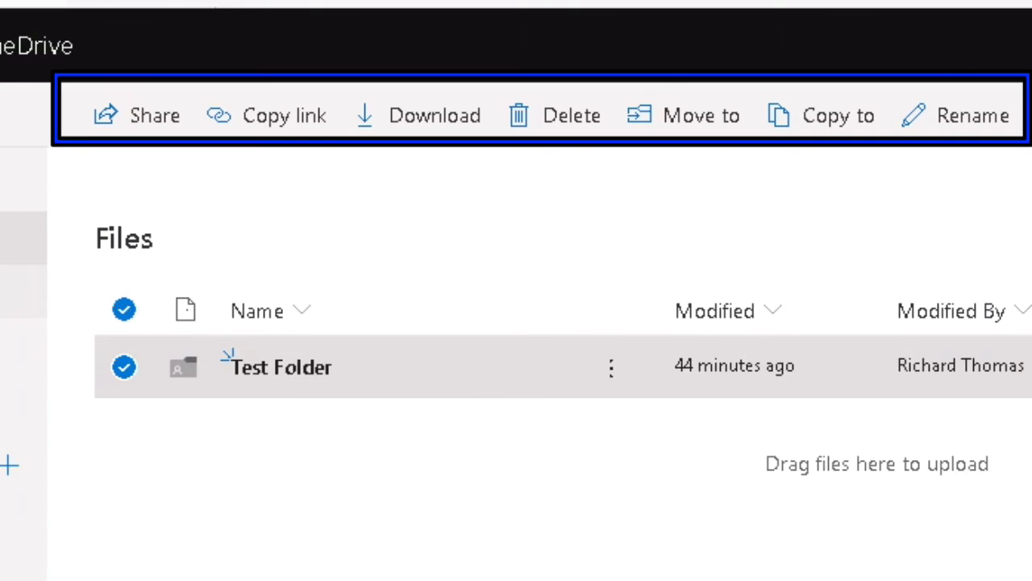
pyautogui.doubleClick(284, 366)
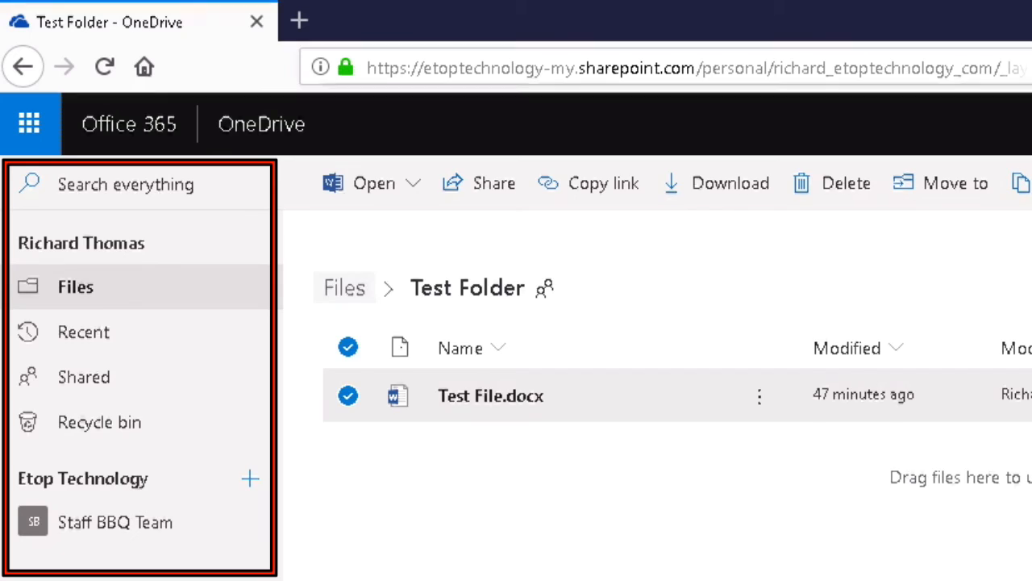
pyautogui.click(345, 287)
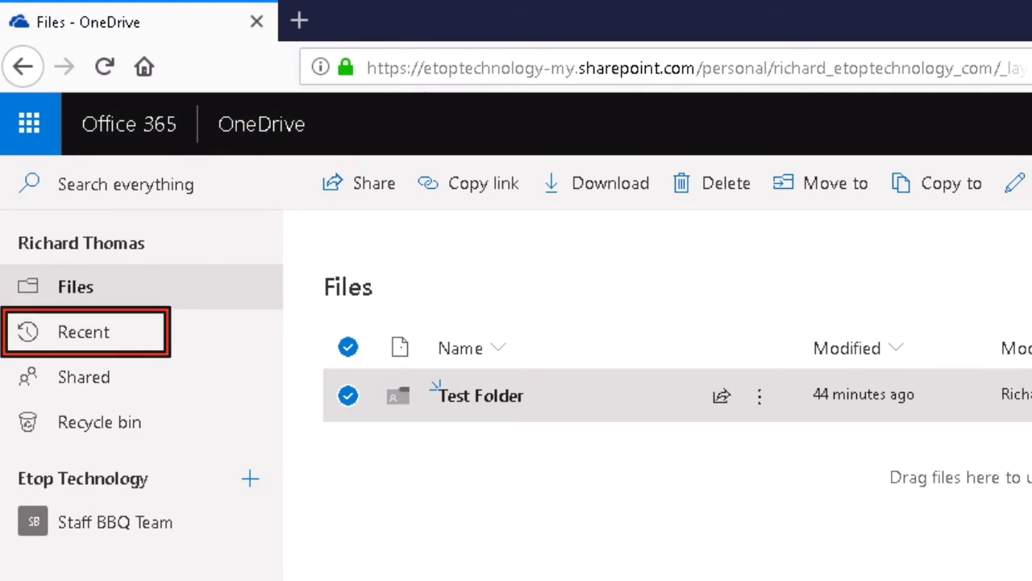
pyautogui.click(84, 333)
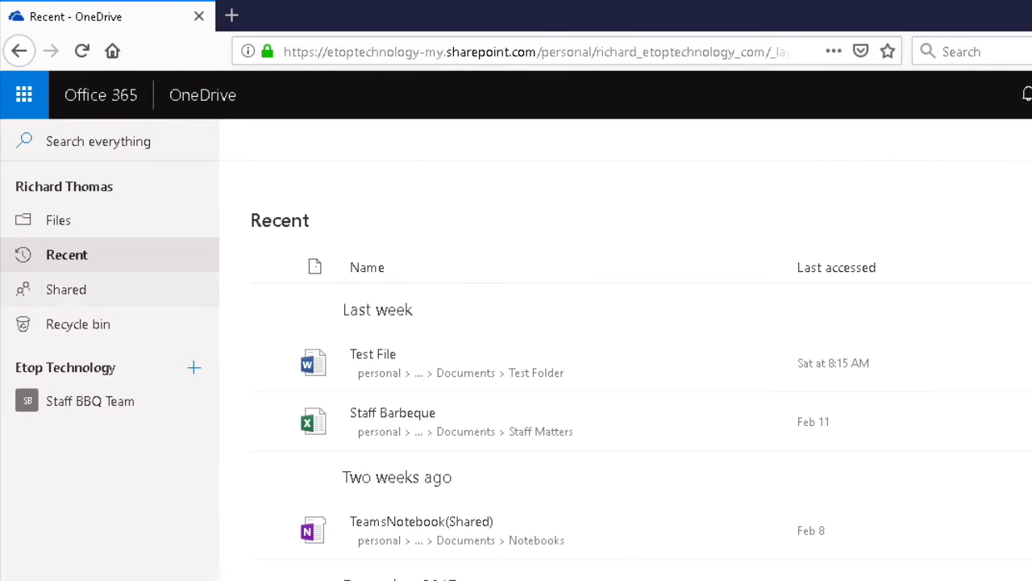
pyautogui.click(66, 289)
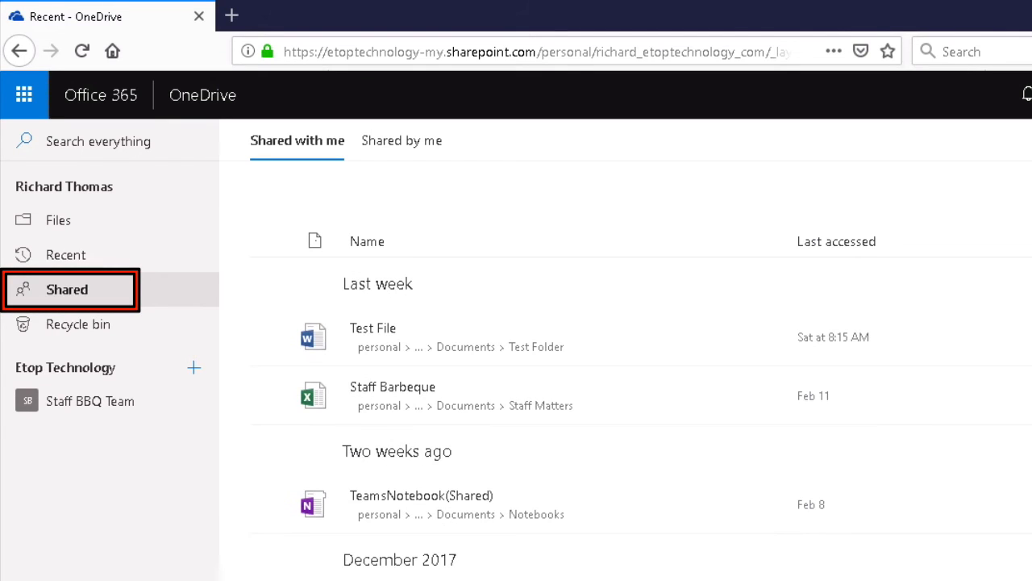
pyautogui.click(68, 288)
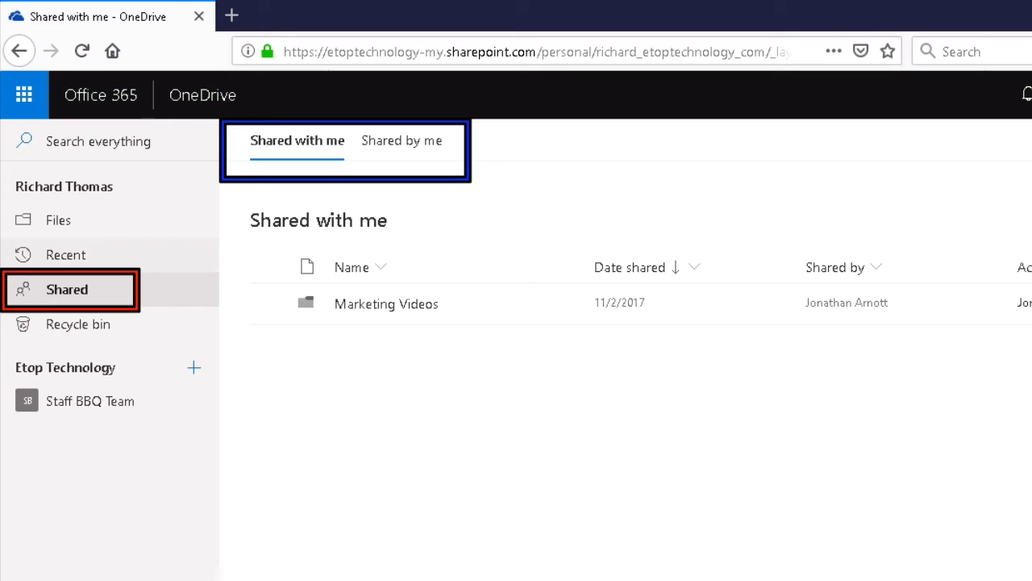
pyautogui.click(400, 139)
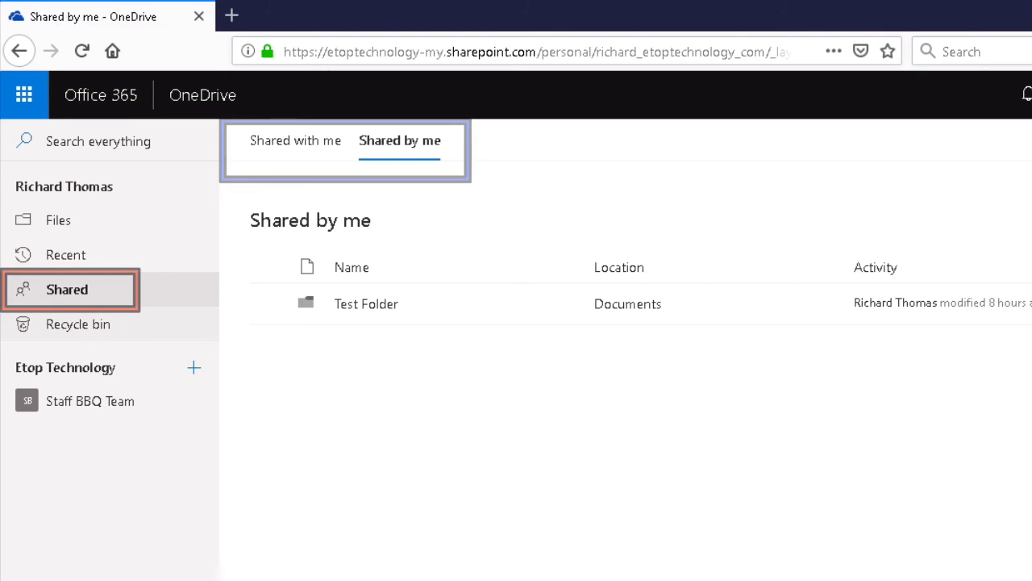
pyautogui.click(65, 255)
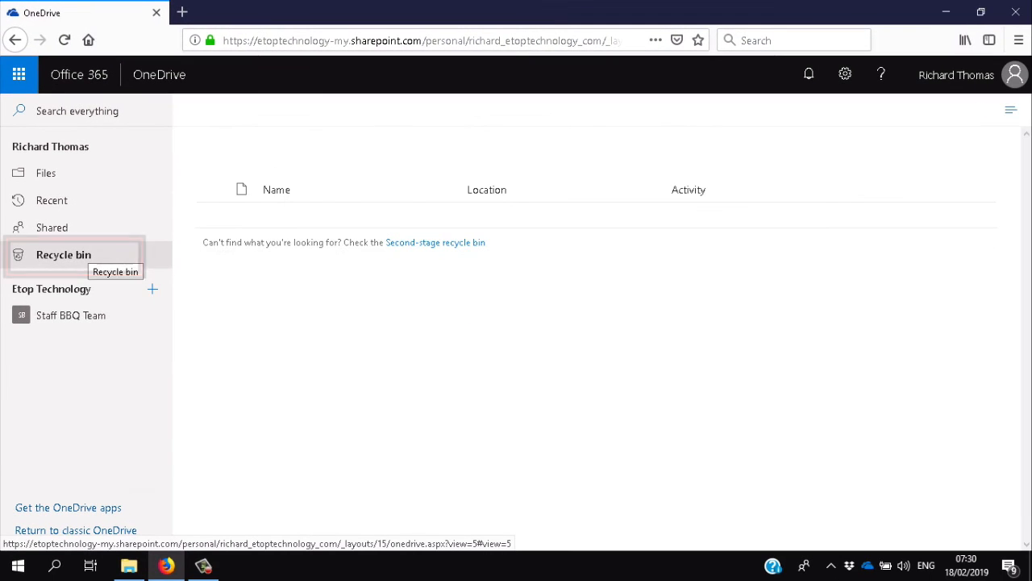
pyautogui.click(63, 255)
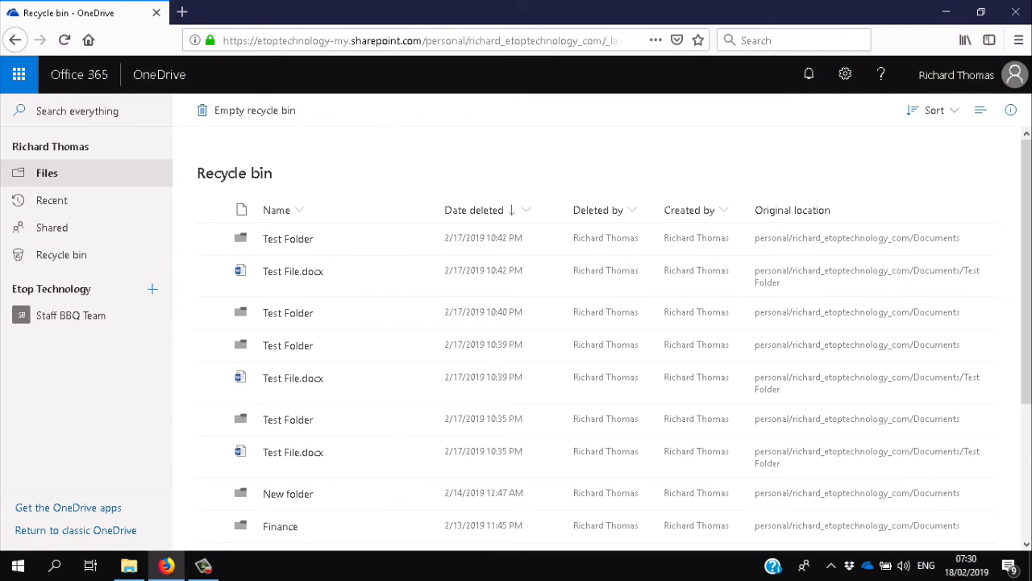
pyautogui.click(47, 172)
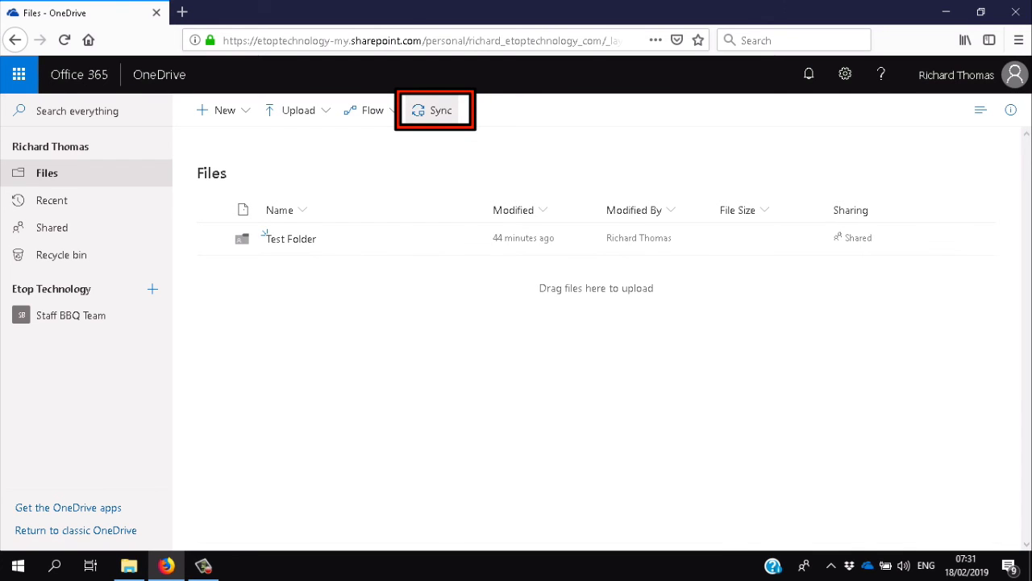
# Step: Start Sync and allow the OneDrive desktop app to open the link
pyautogui.click(435, 110)
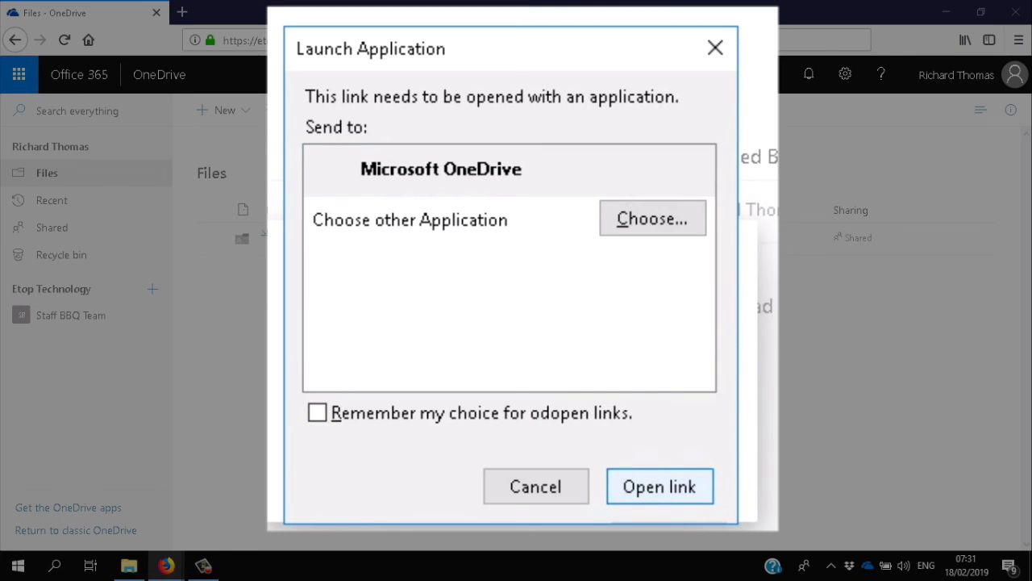
pyautogui.click(658, 485)
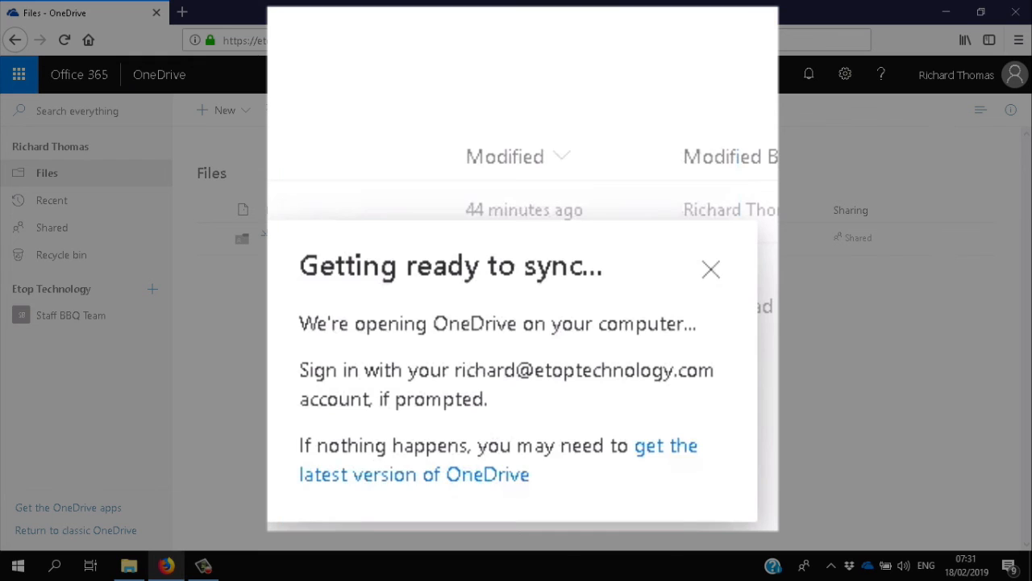